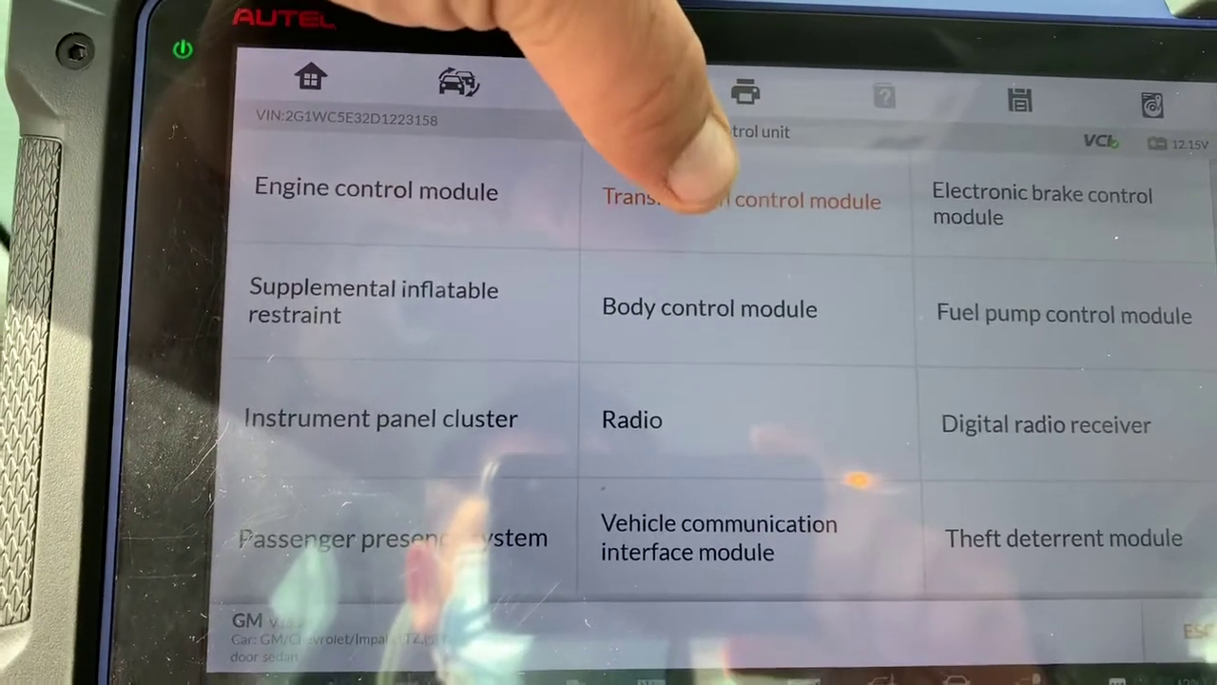
Step: Enter the transmission control module's trouble-code functions to read its stored codes
left_click(740, 199)
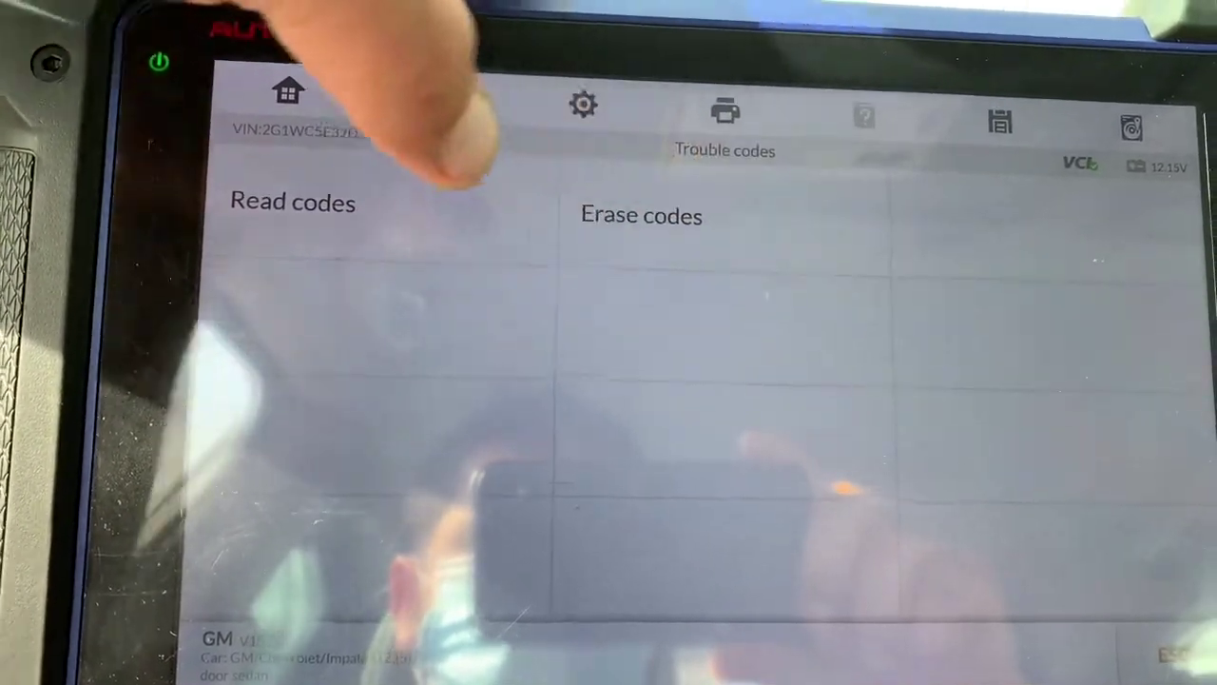
left_click(293, 201)
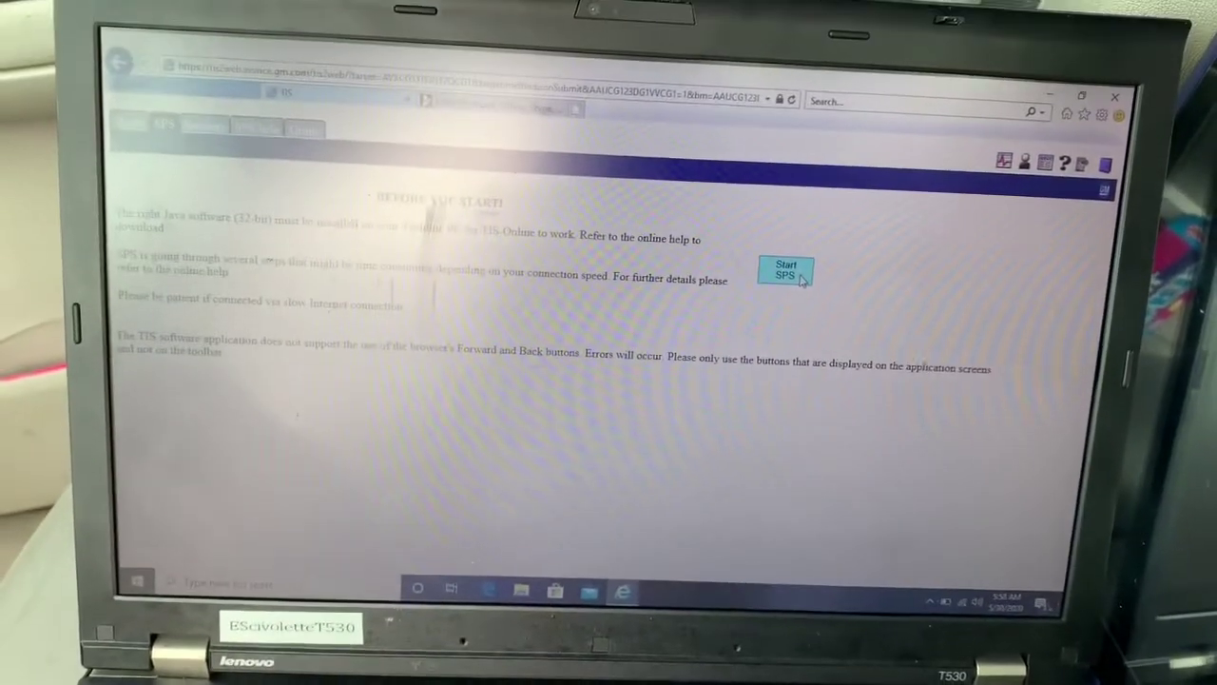
Step: Start SPS from the TDS 'Before you start' page, raising a Java out-of-date notice
left_click(786, 270)
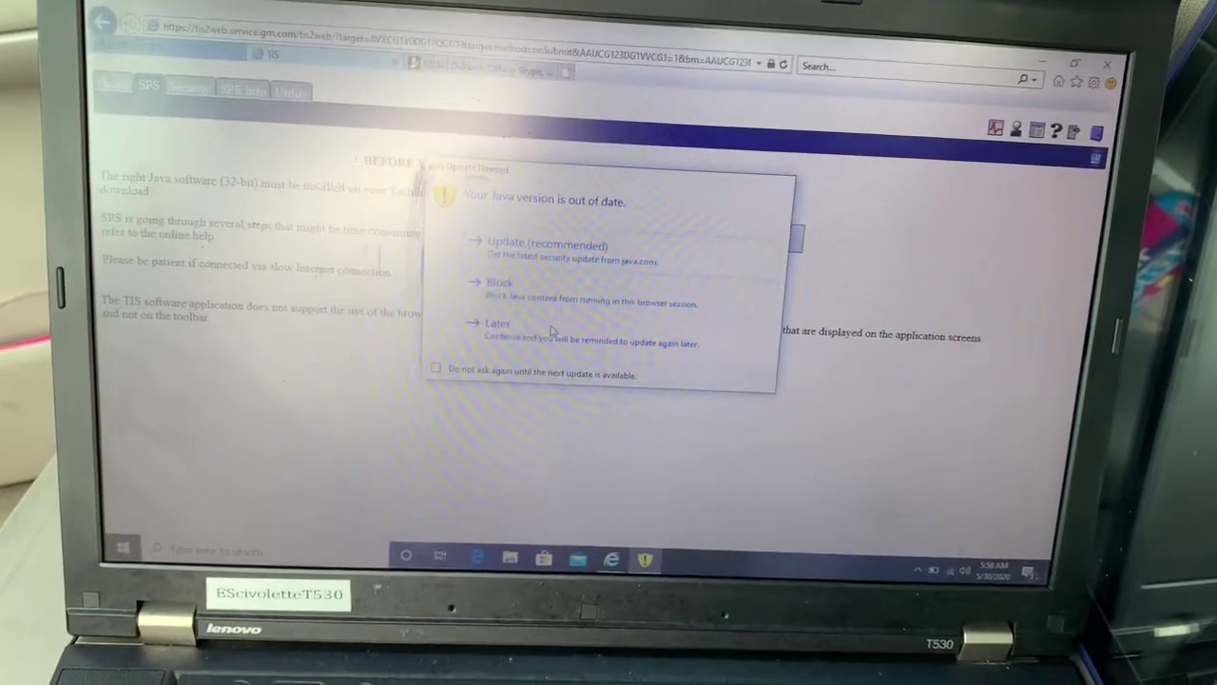
Step: Postpone the Java update with Later and dismiss the software versions window
left_click(495, 324)
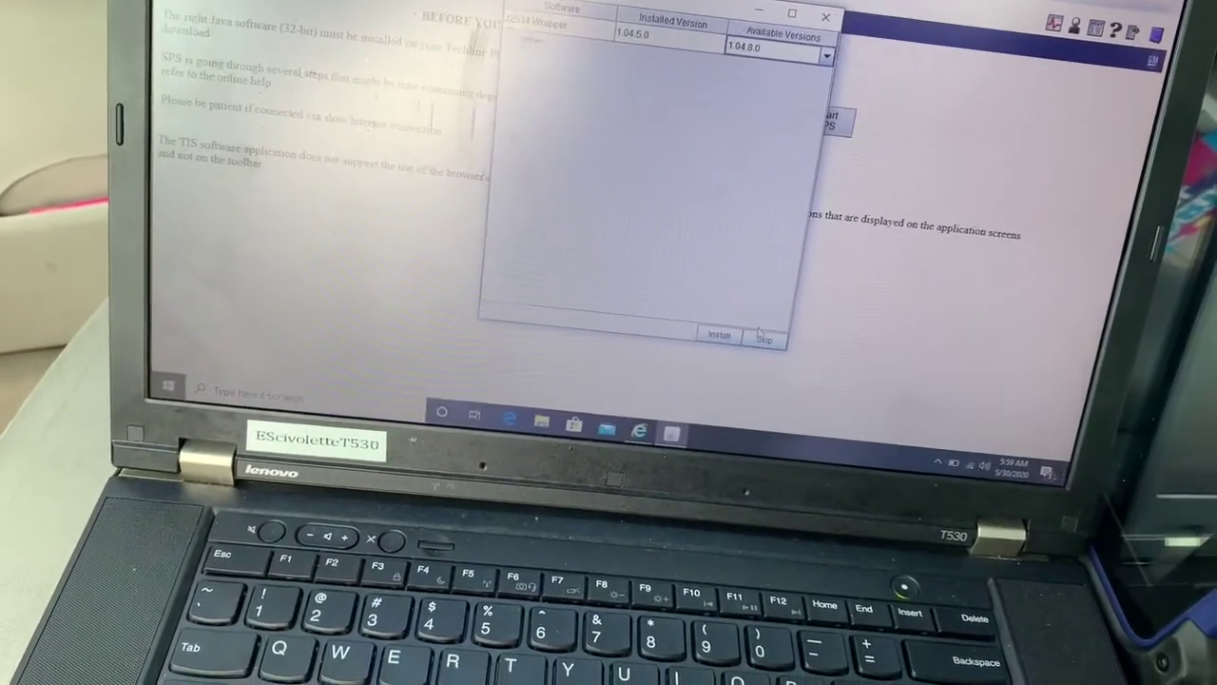
left_click(768, 338)
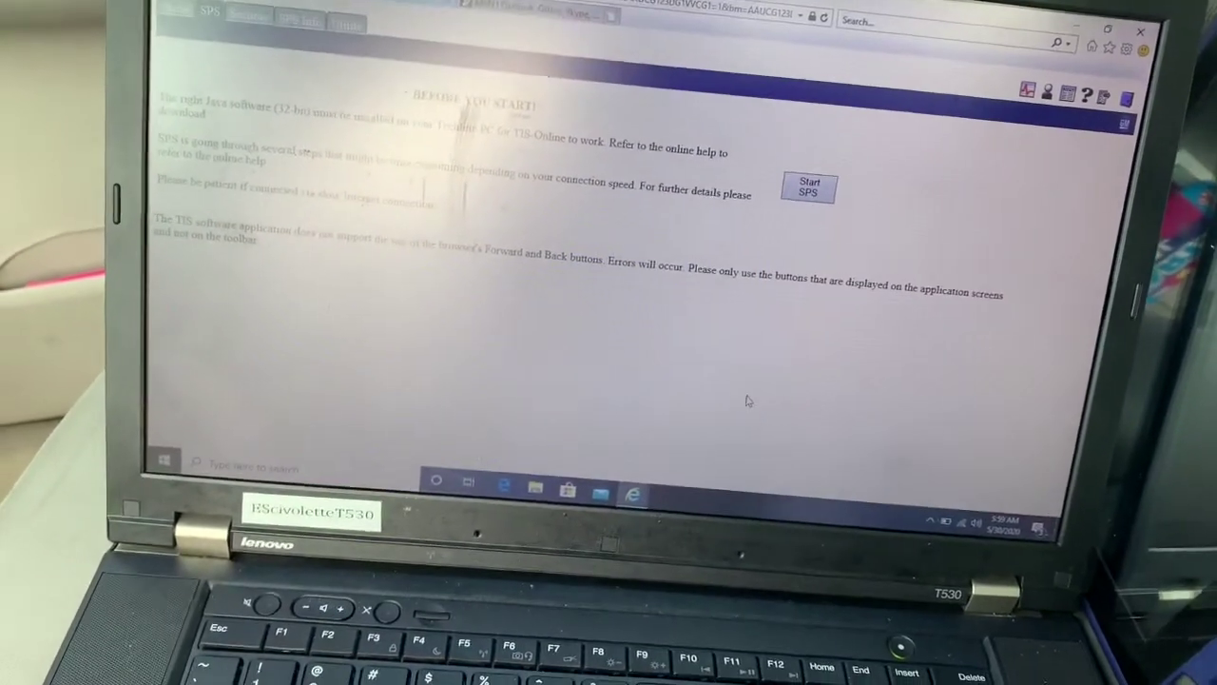
Step: Wait on the Start SPS page while the Service Programming System window loads
left_click(807, 188)
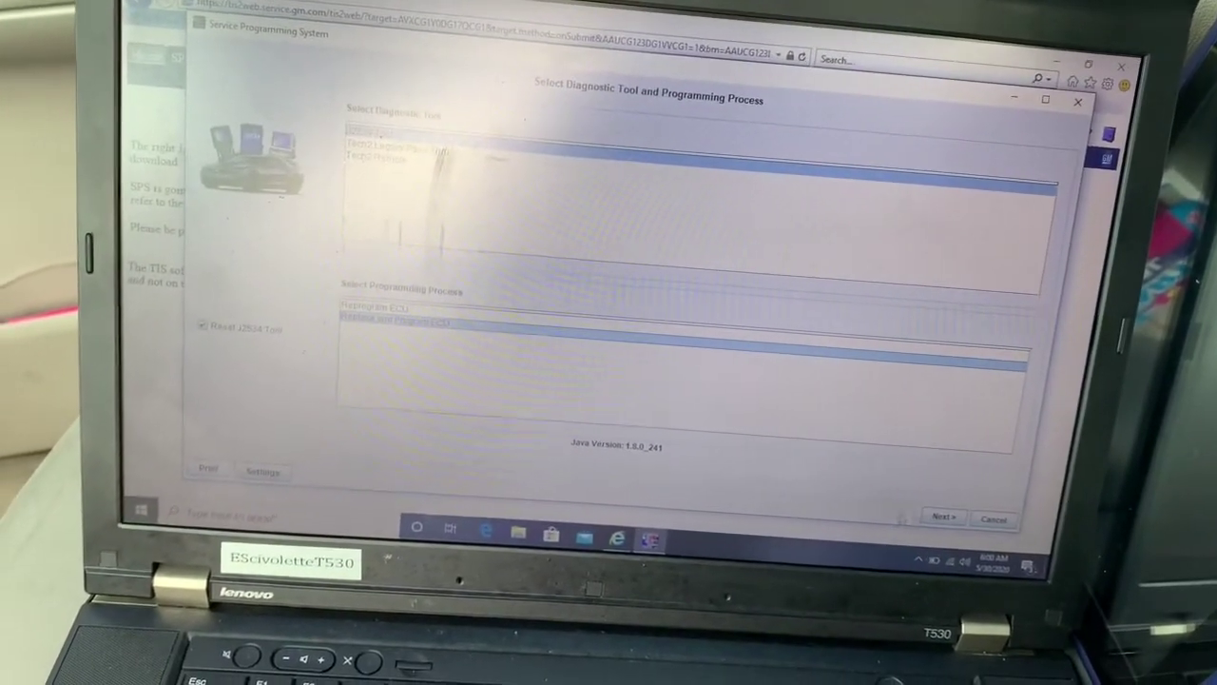
Step: Confirm the pass-thru programming device and vehicle data so the controller list appears
left_click(943, 515)
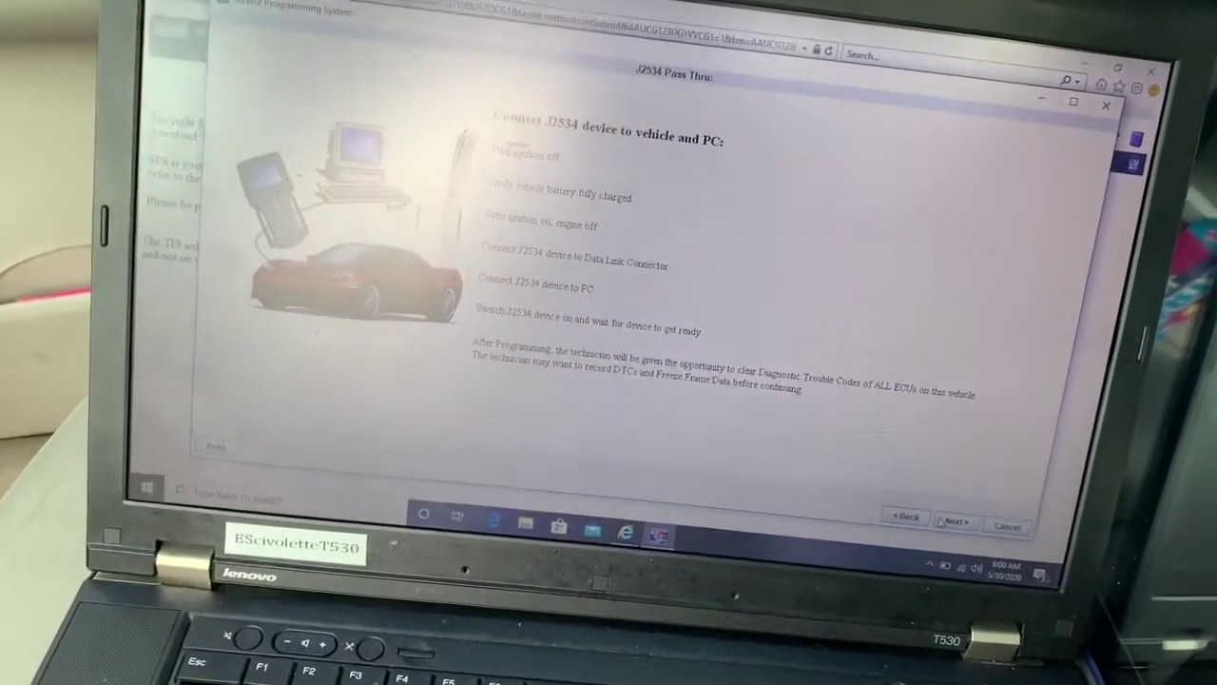
left_click(957, 517)
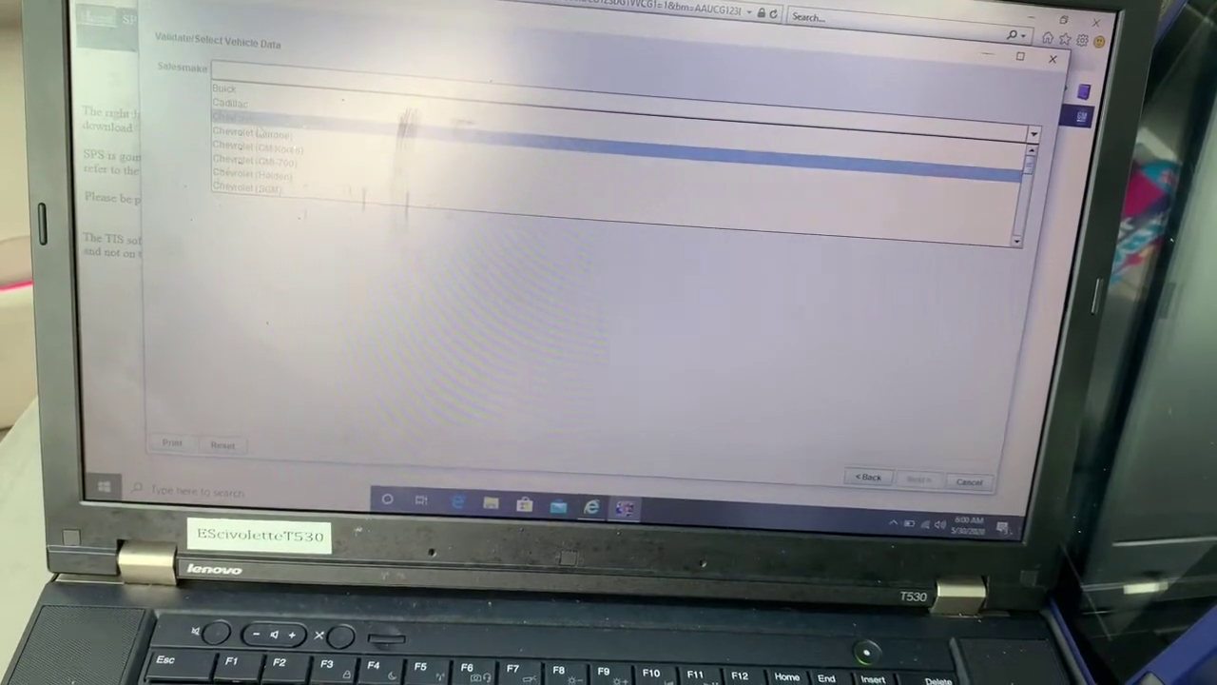
left_click(232, 116)
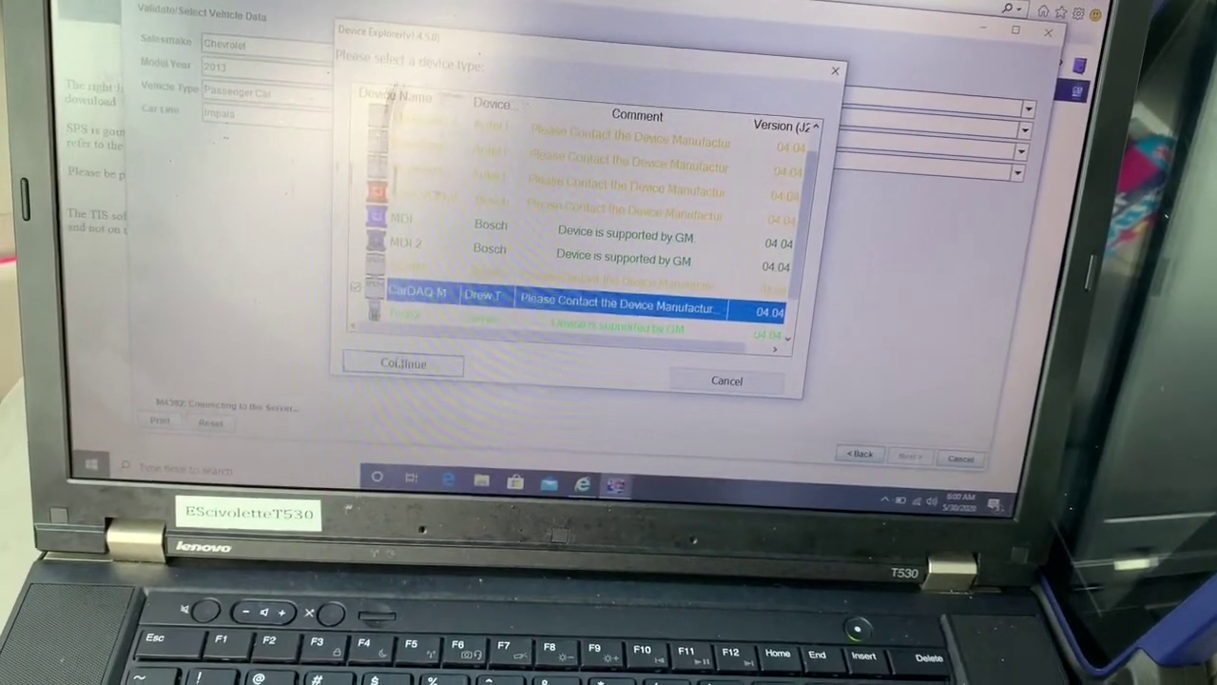
left_click(399, 365)
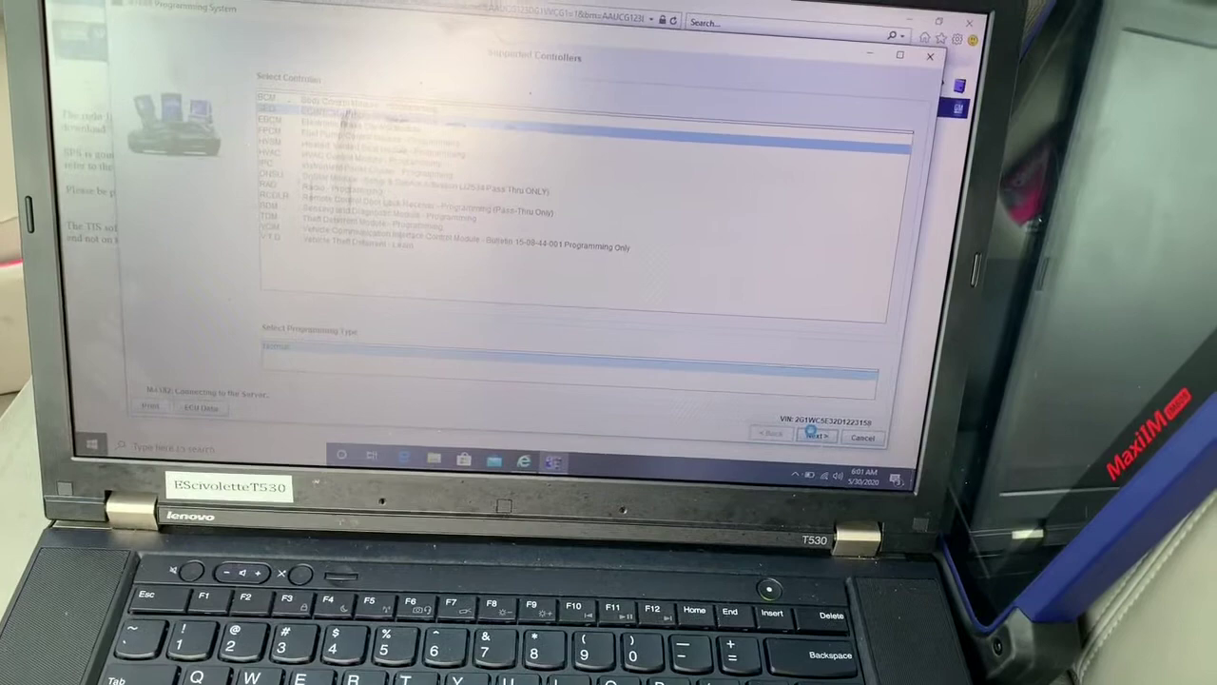
Step: Select the Transmission Control Module from Supported Controllers and continue to its calibrations
left_click(815, 436)
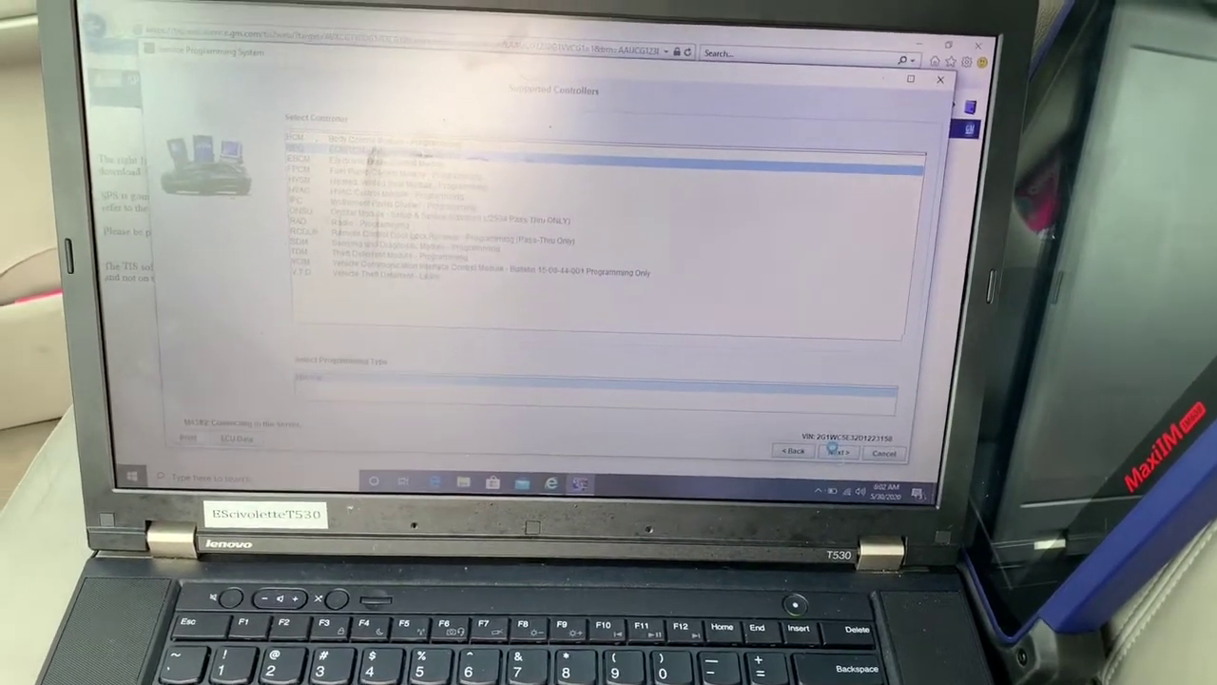
left_click(837, 452)
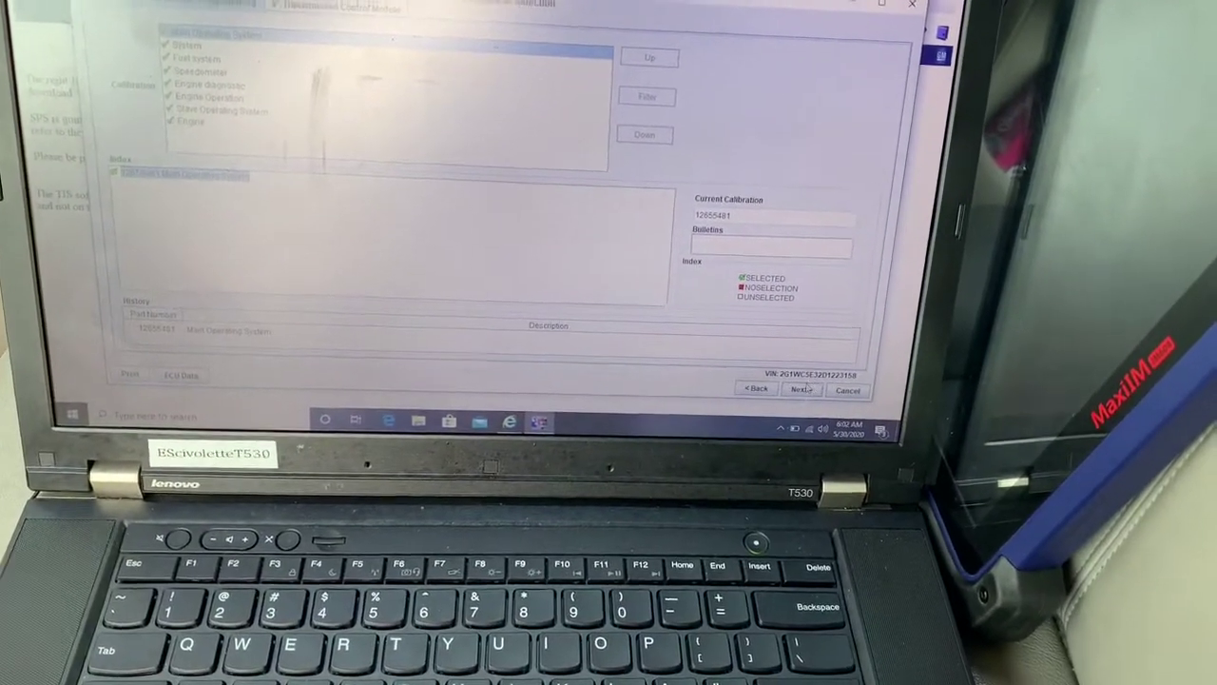
Step: Accept the TCM calibration selection so calibration data transfer to the module begins
left_click(803, 388)
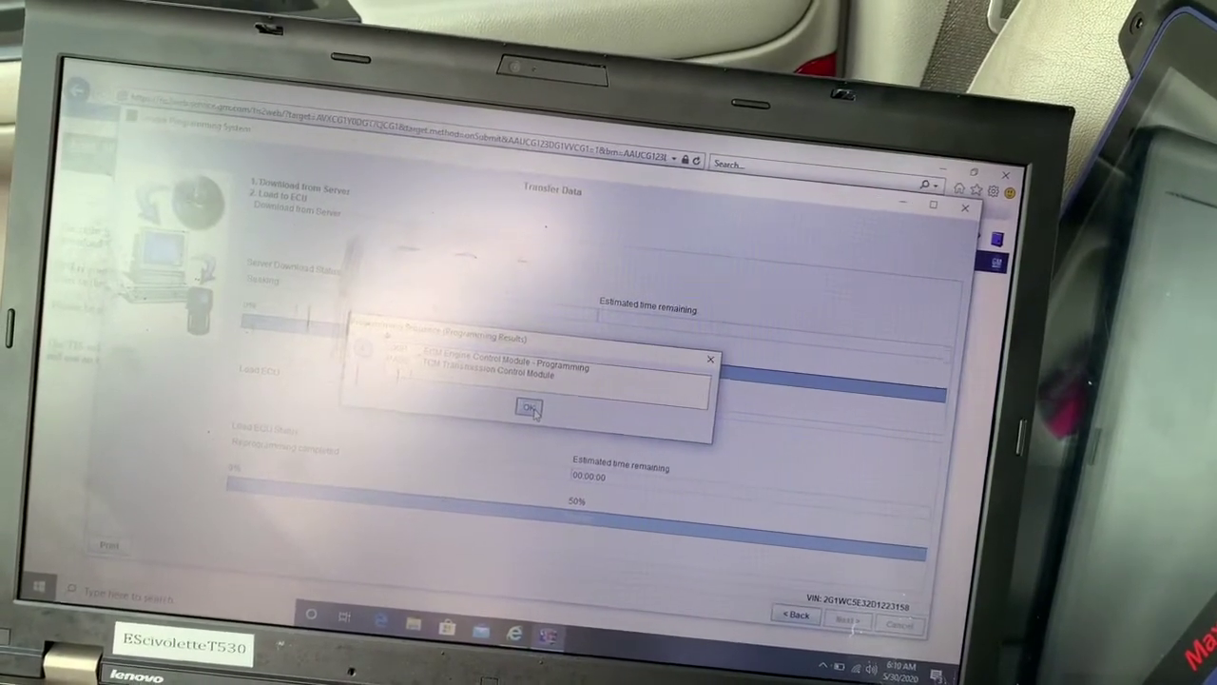
Step: Acknowledge the TCM programming results popup with OK
left_click(525, 407)
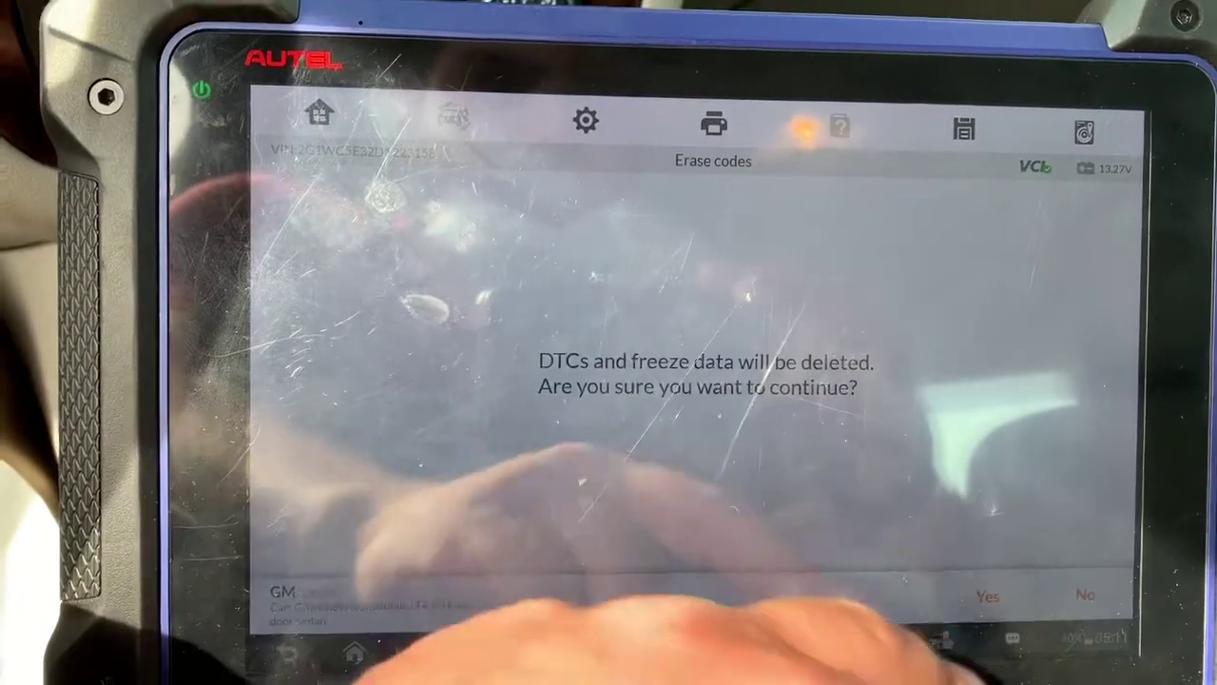
Step: Confirm Yes to erase the stored DTCs and freeze frame data
left_click(989, 594)
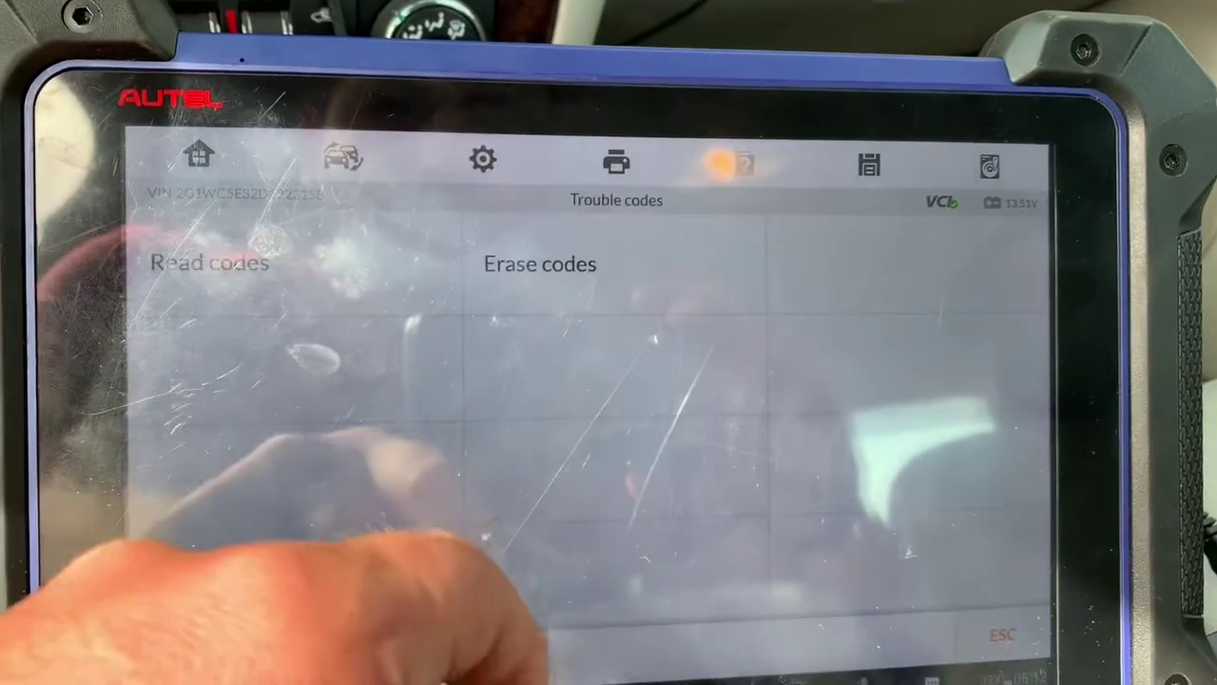
Step: Run Read codes to check for remaining trouble codes after the erase
left_click(209, 262)
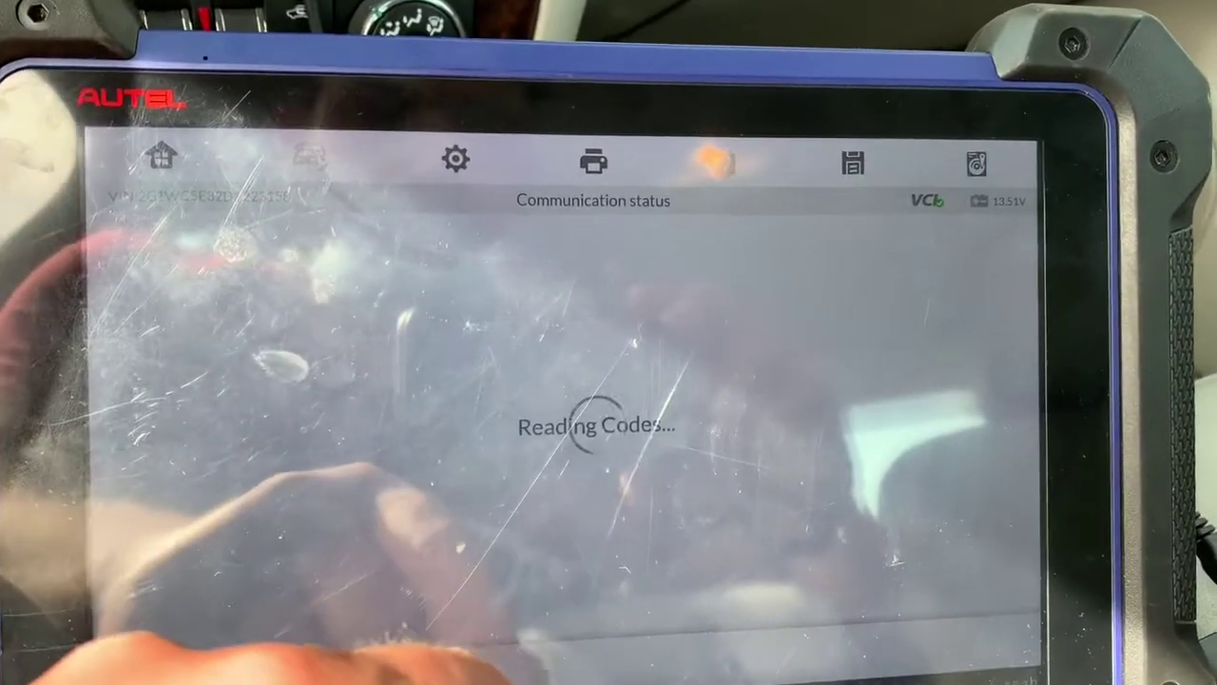